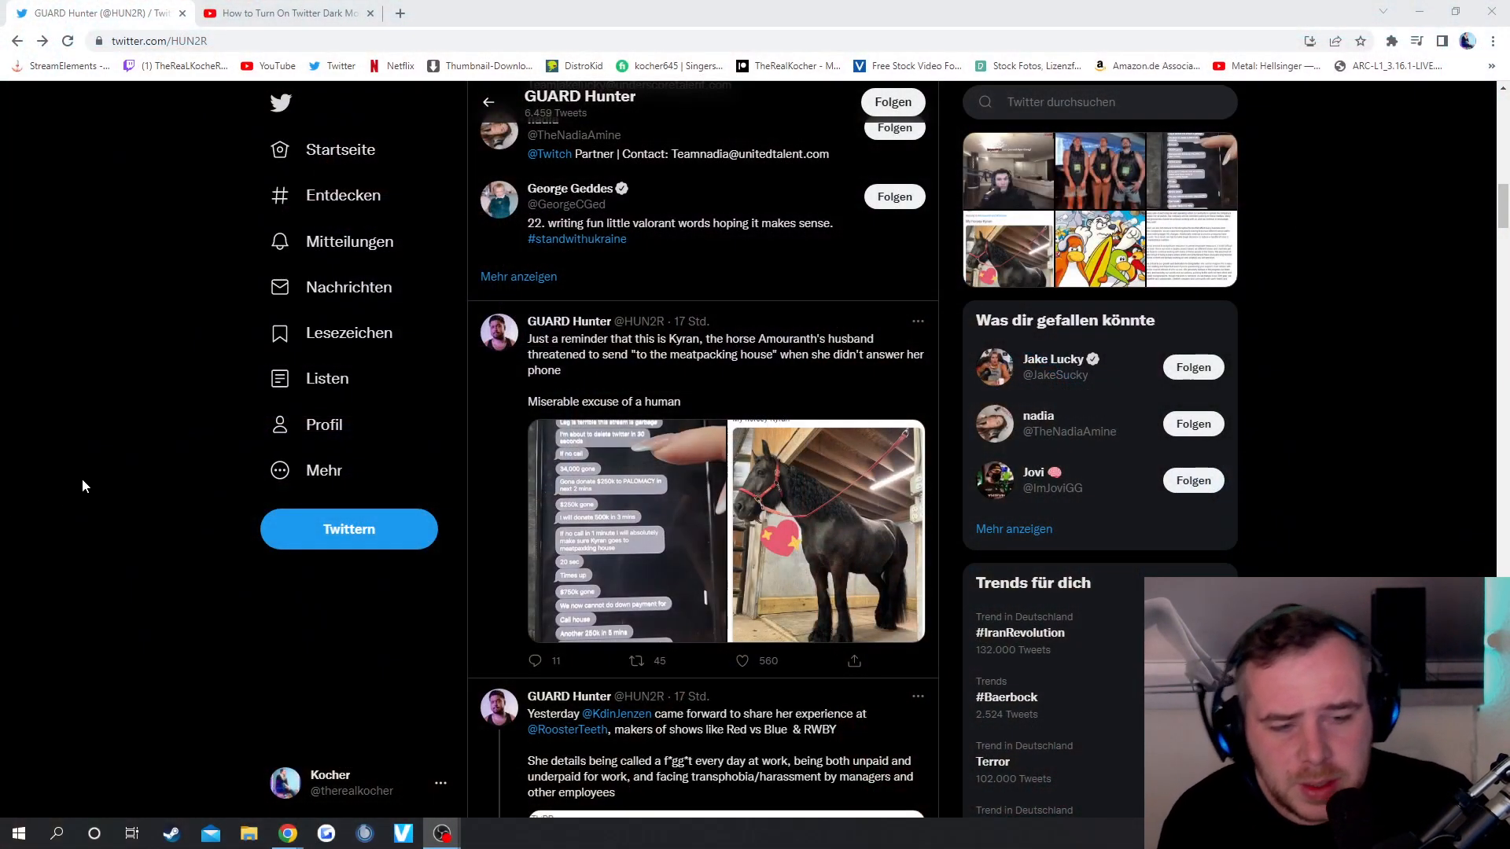
mouse_move(203, 502)
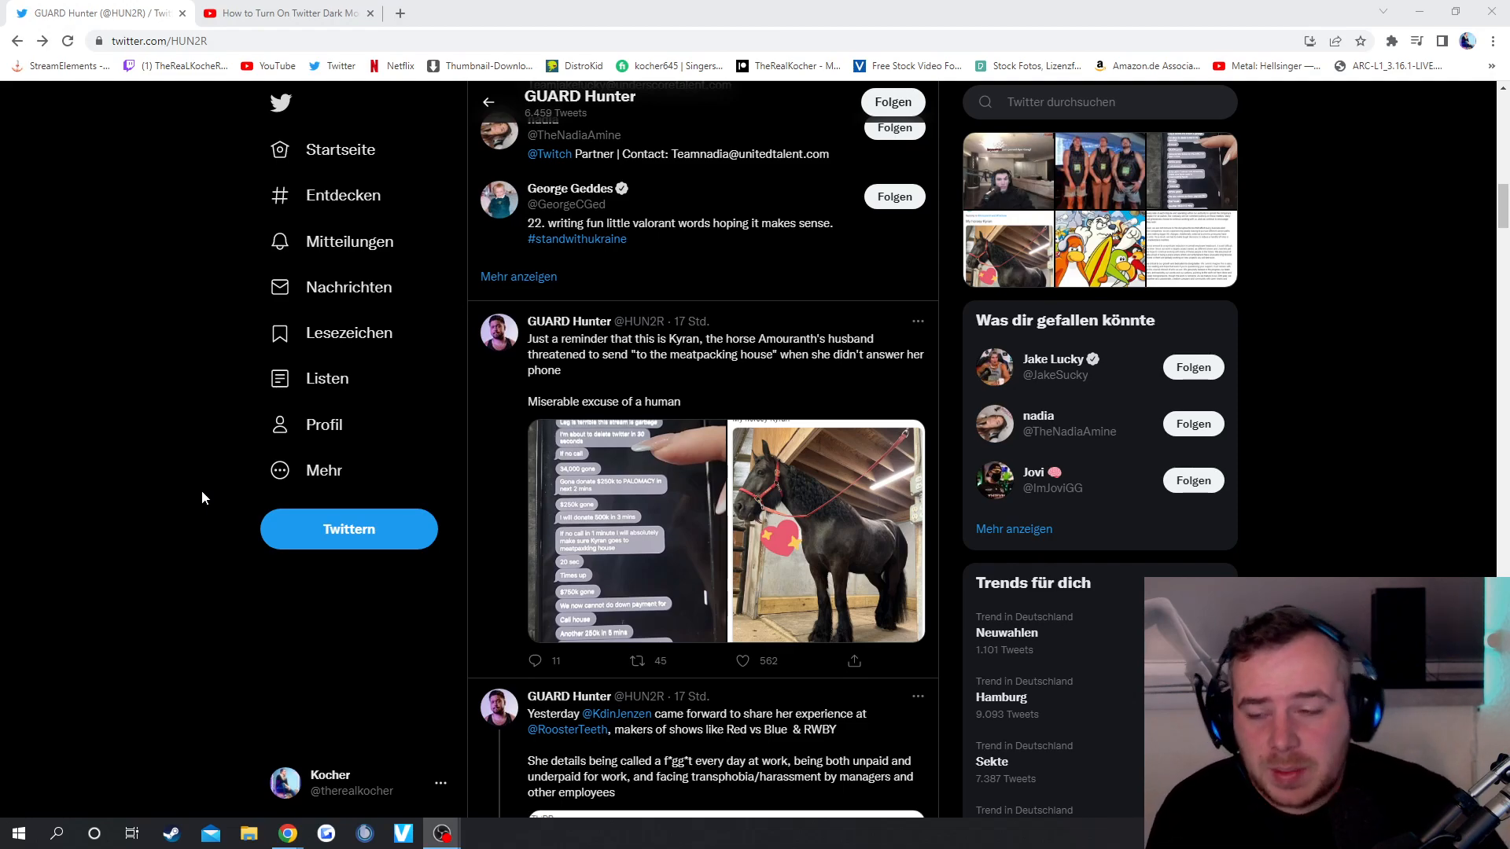
mouse_move(695, 539)
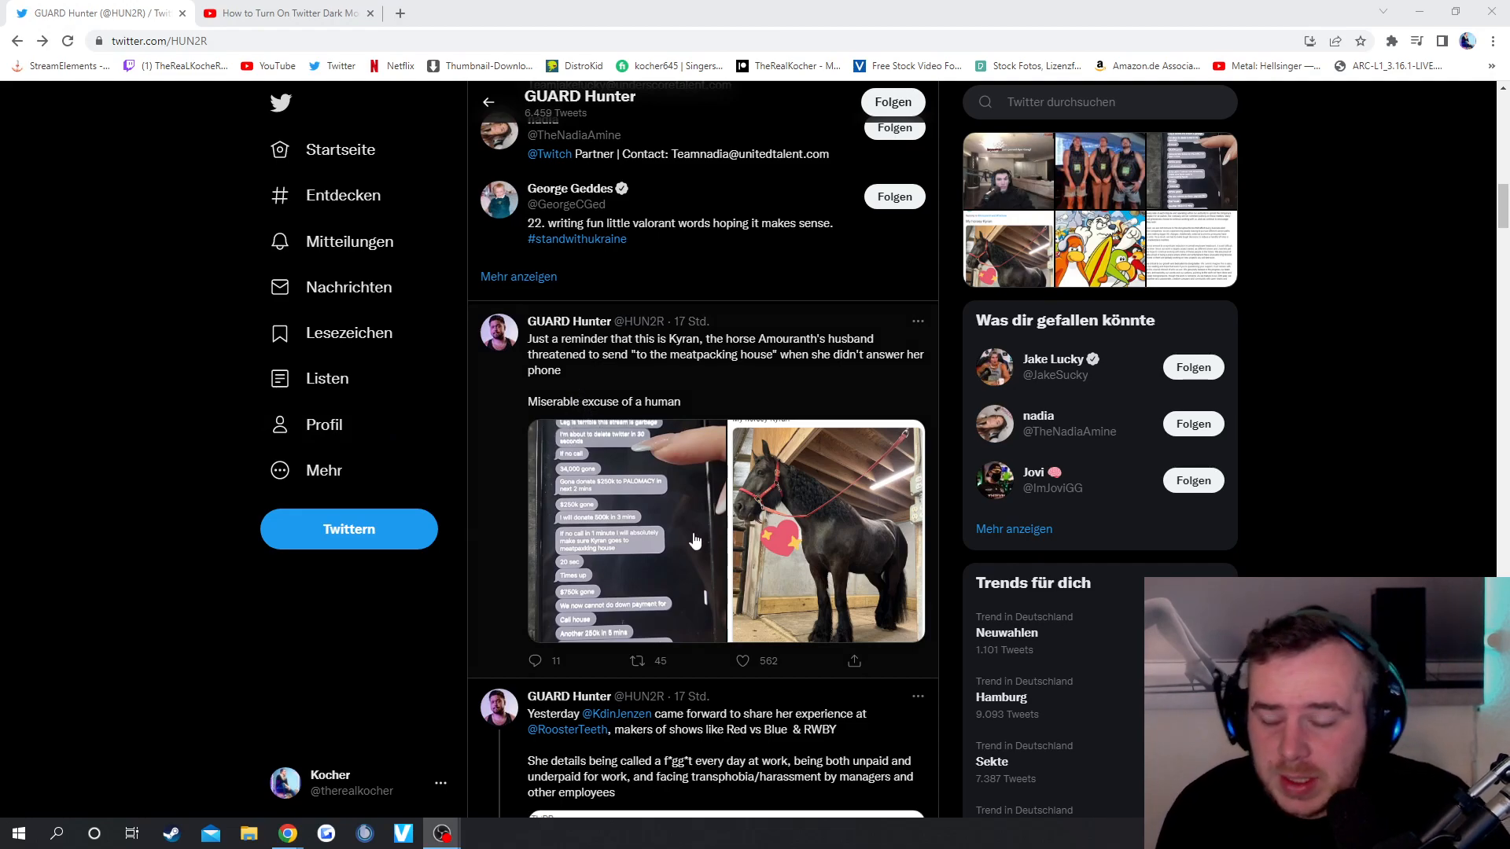
mouse_move(607, 560)
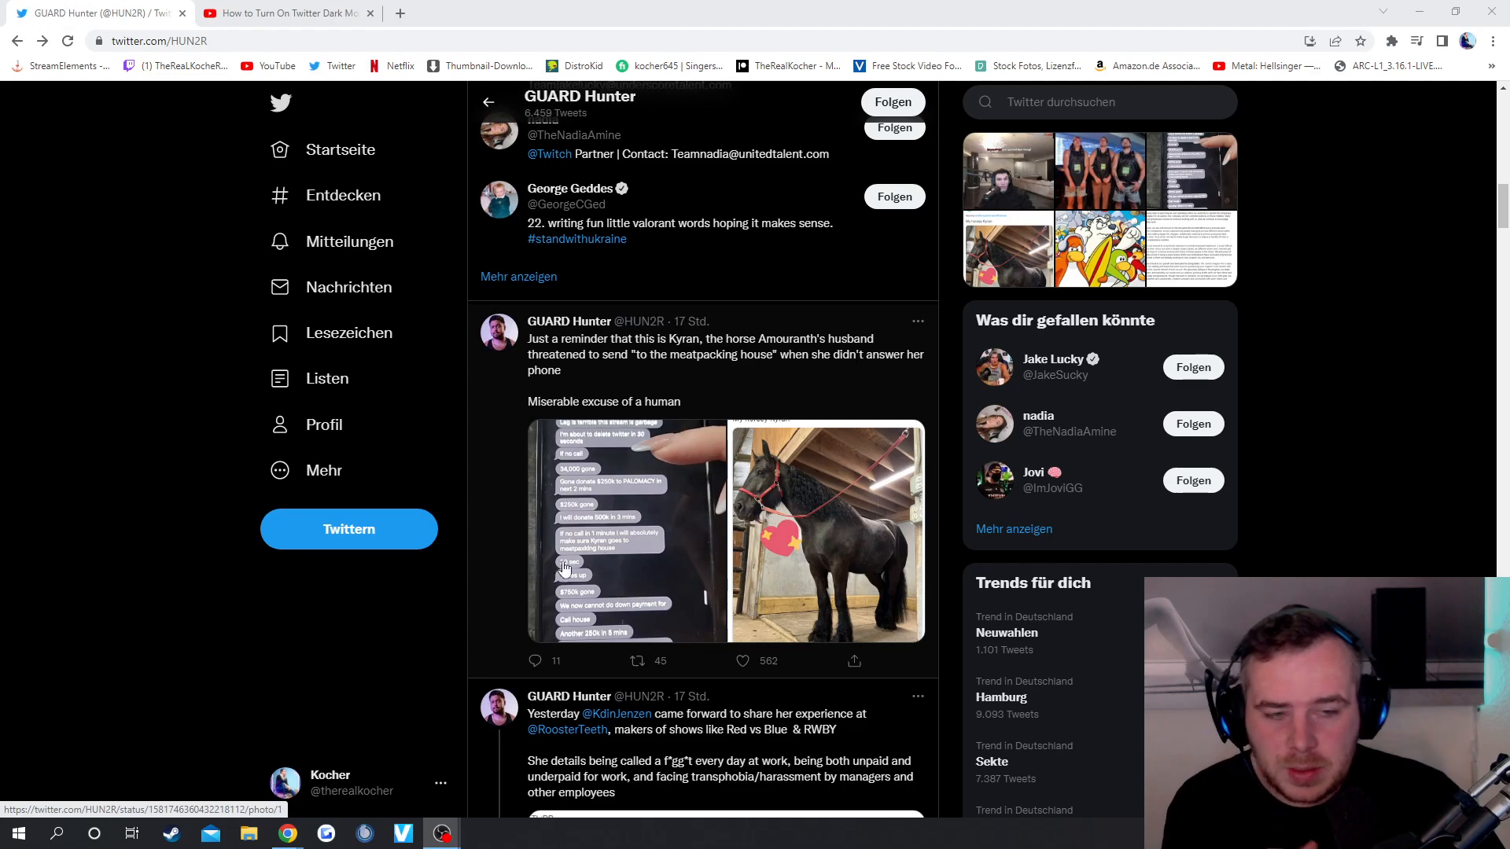
Scroll down GUARD Hunter's timeline to the (1/4) thread tweet with the stream video clip.
scroll("down", 3)
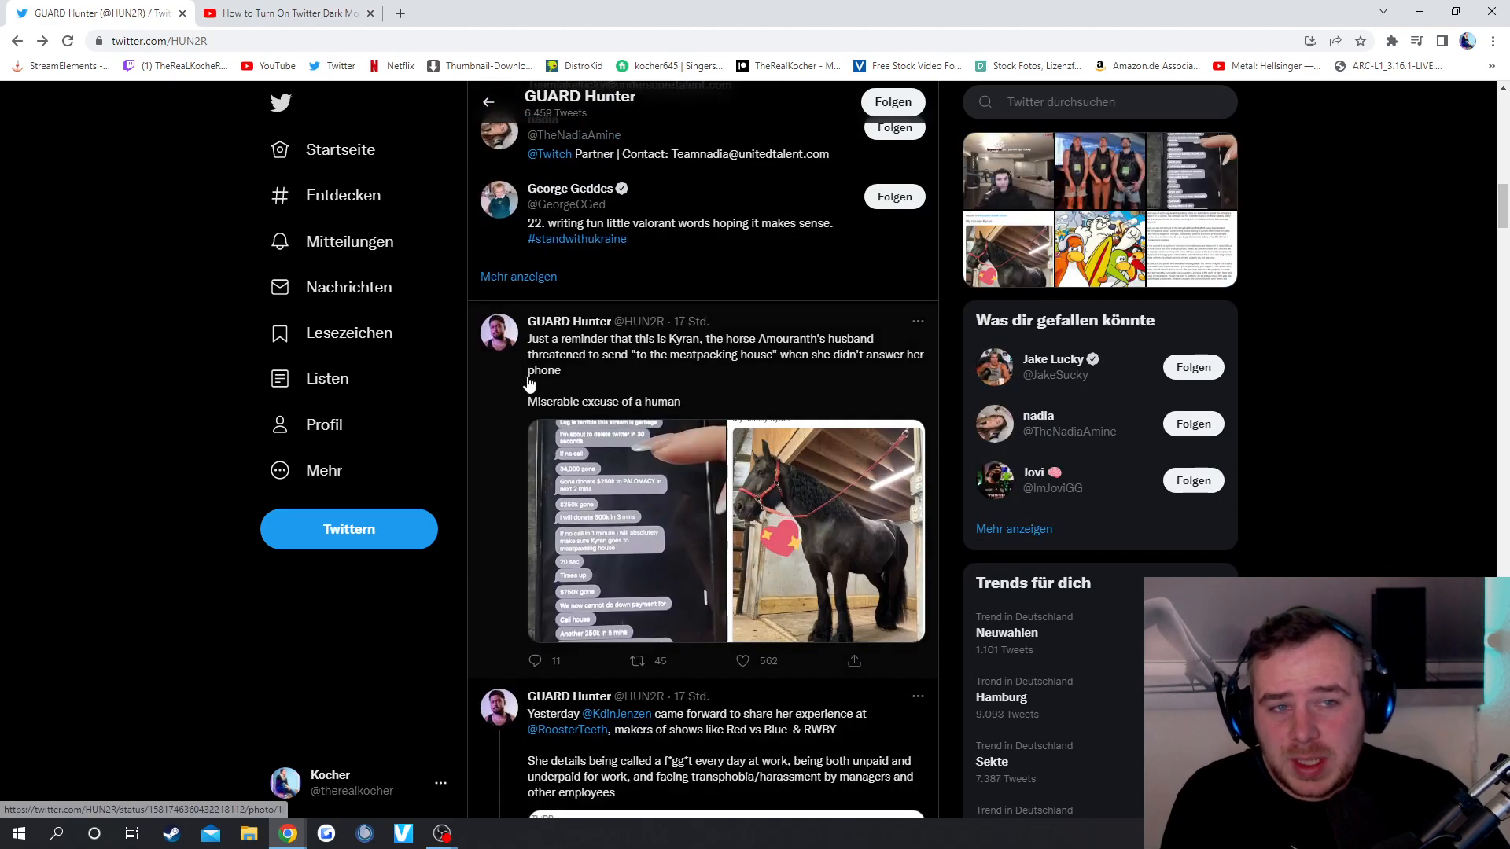
scroll("down", 3)
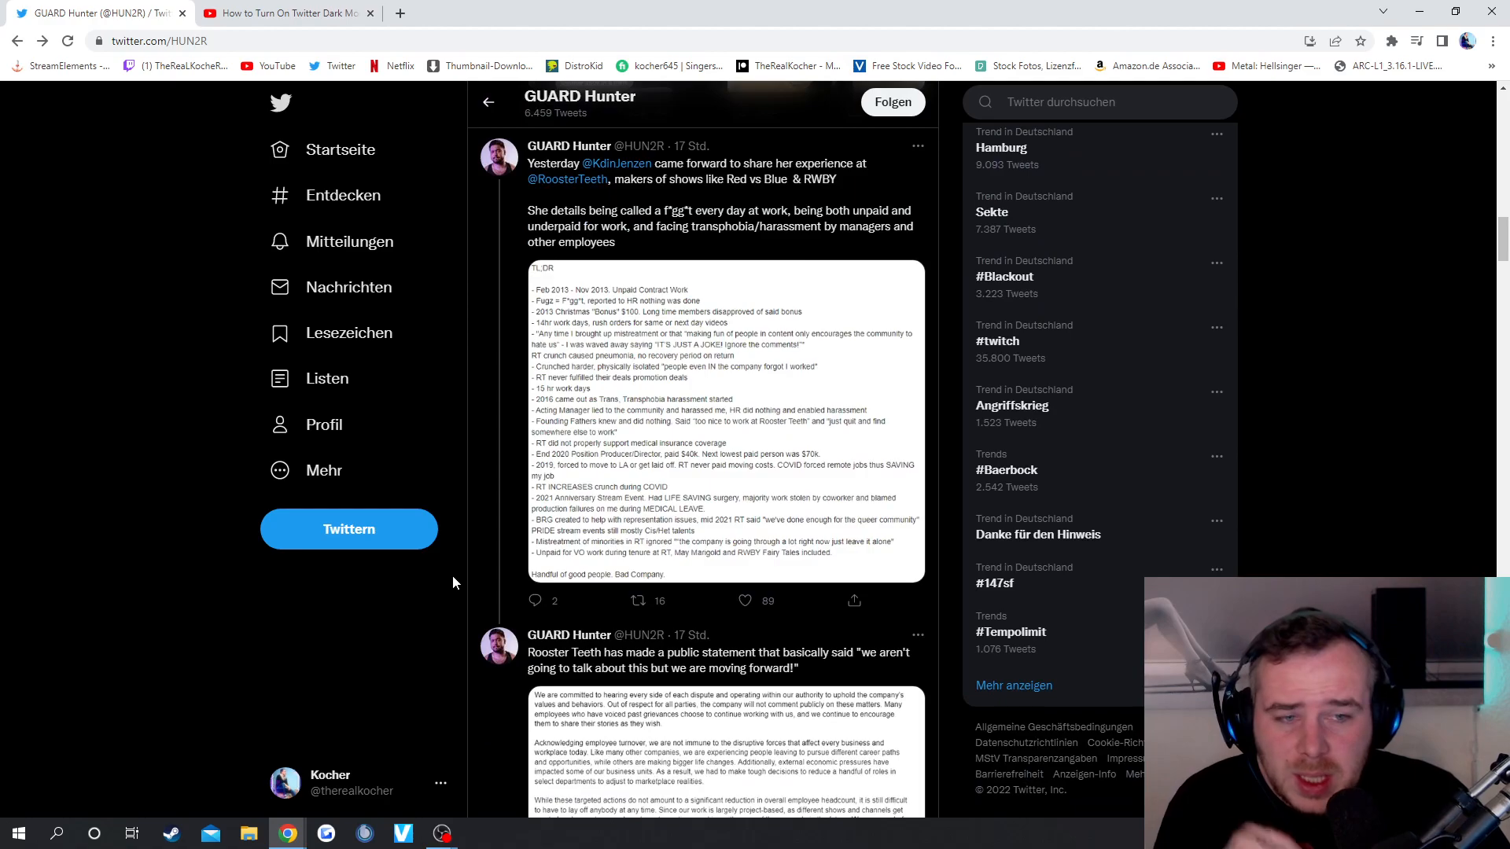
scroll("down", 3)
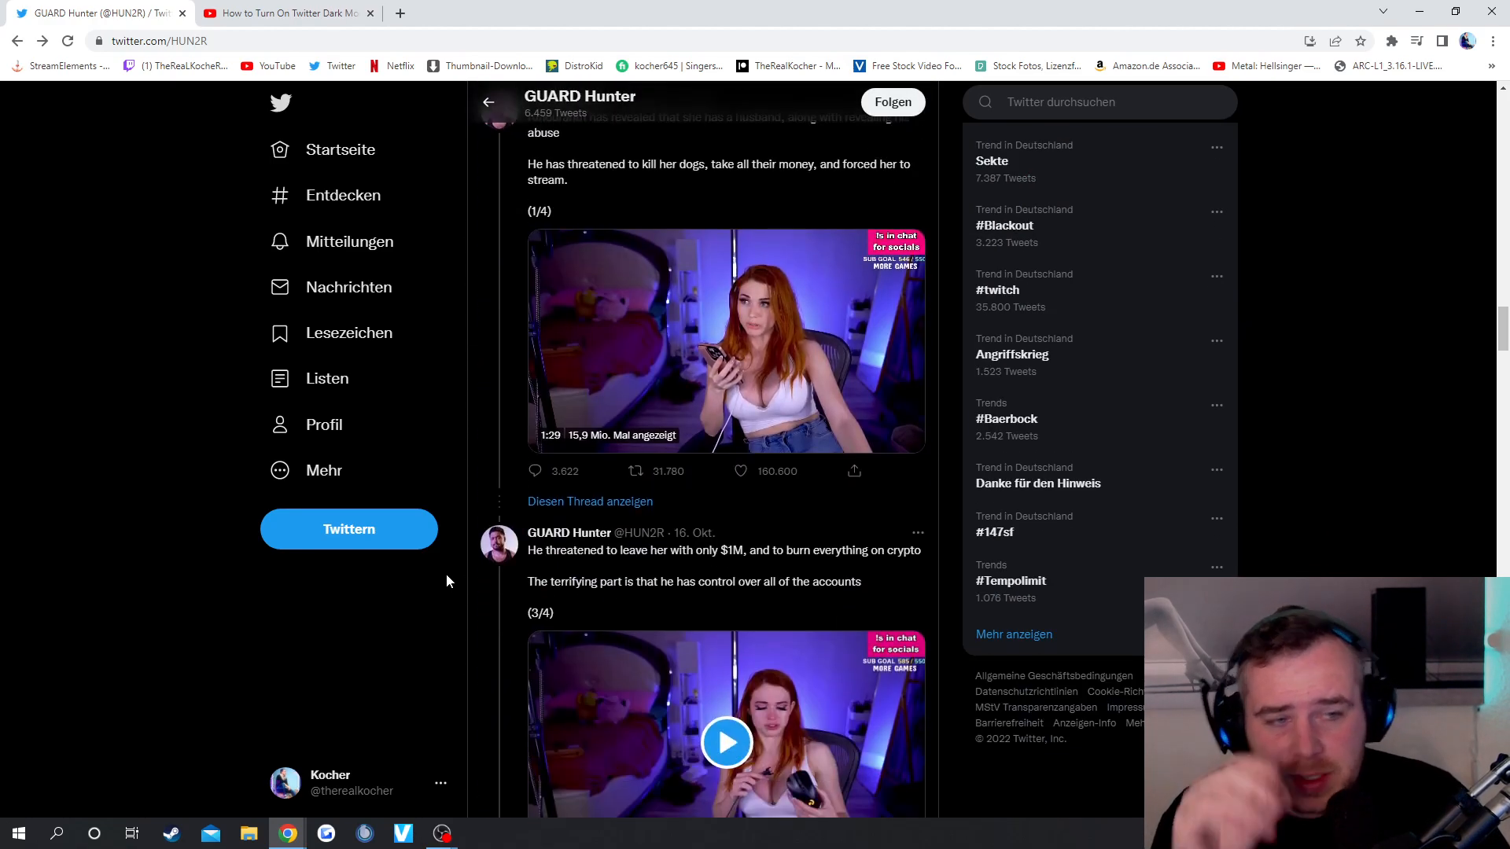
scroll("down", 3)
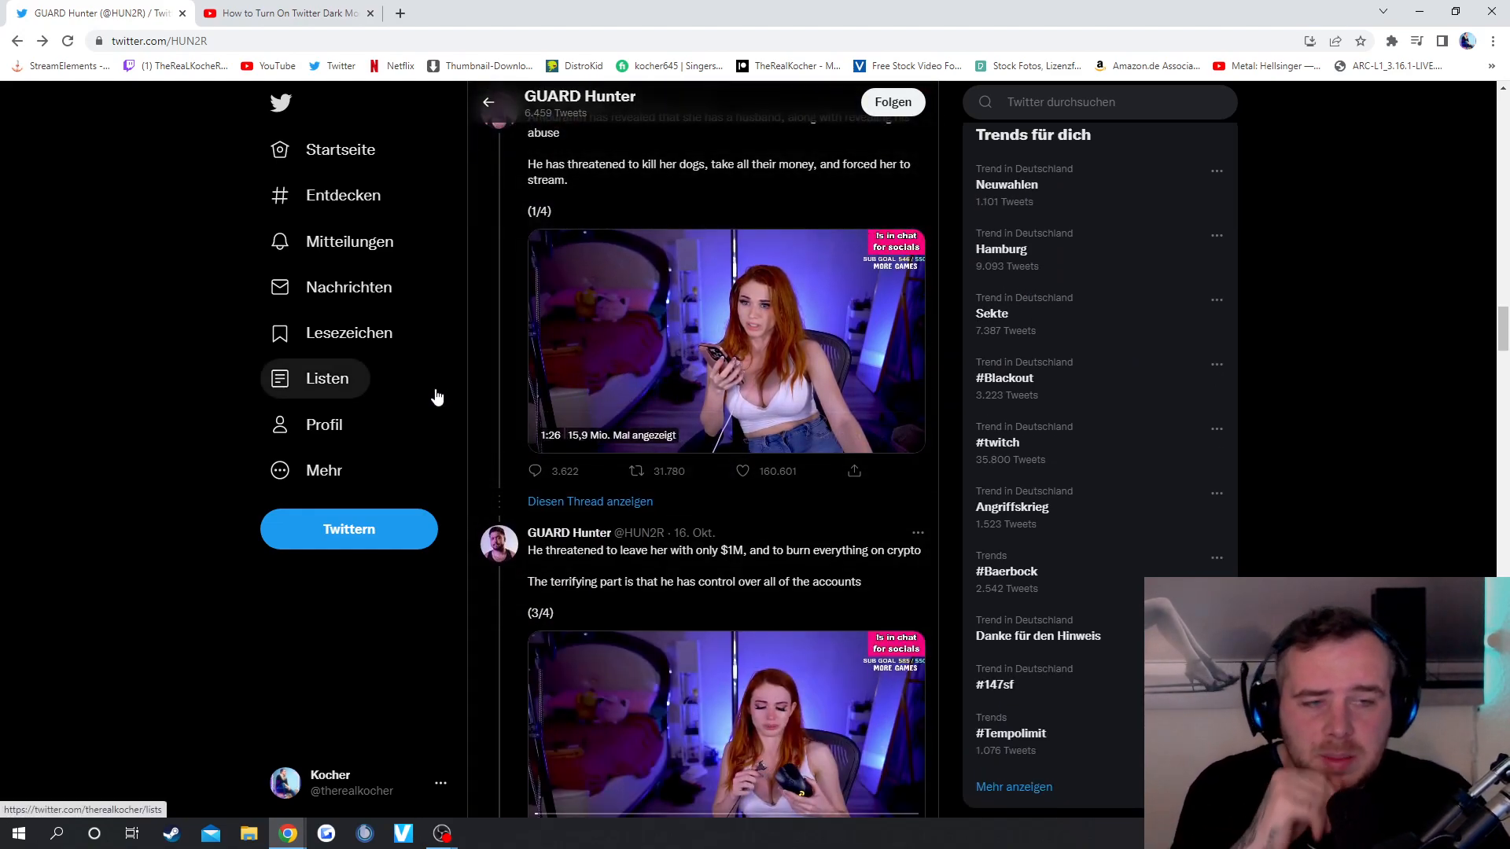
mouse_move(488, 457)
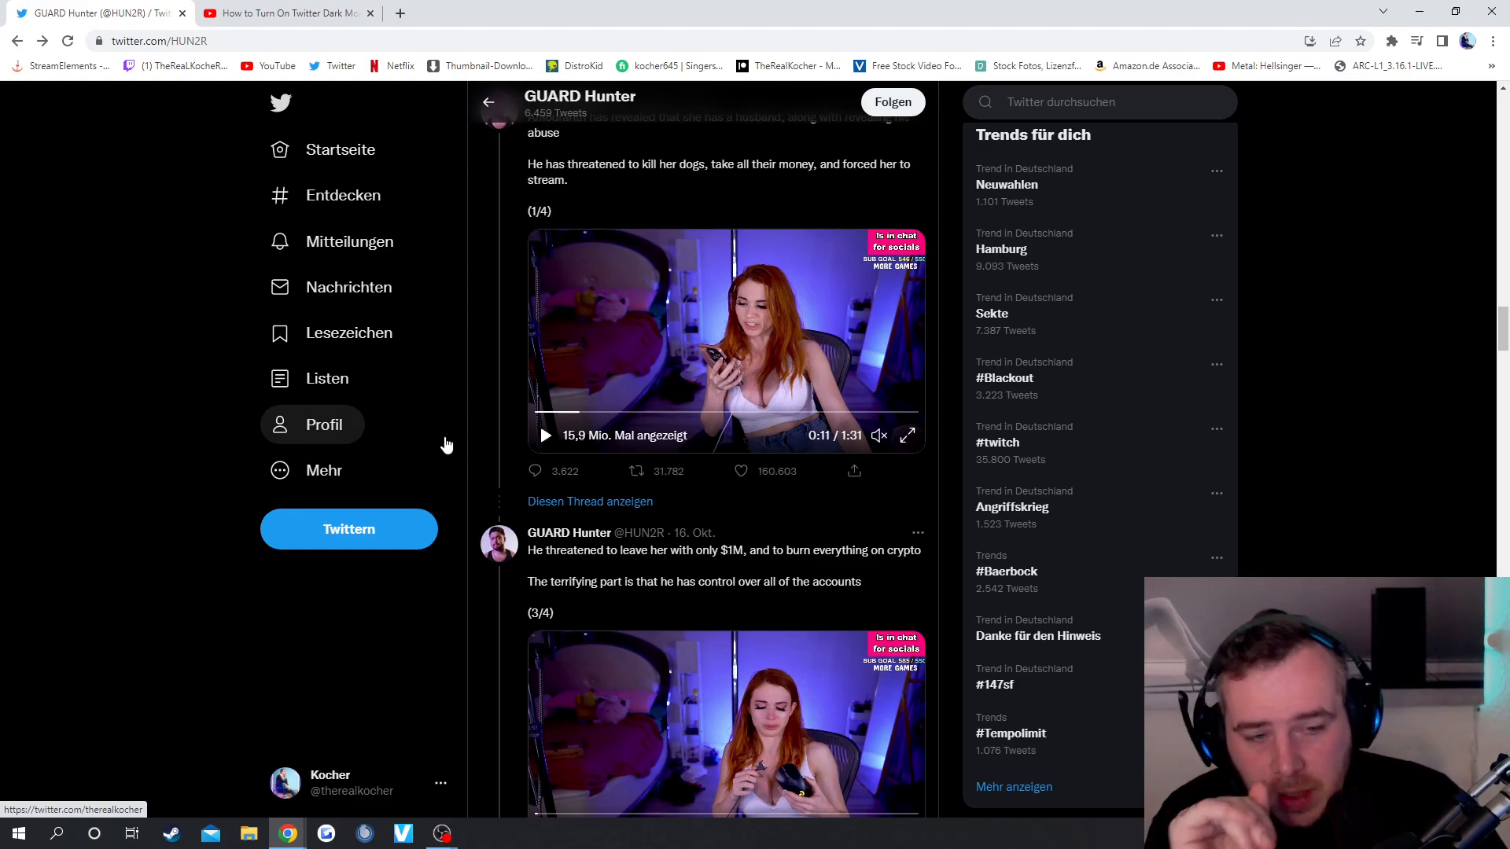
mouse_move(419, 610)
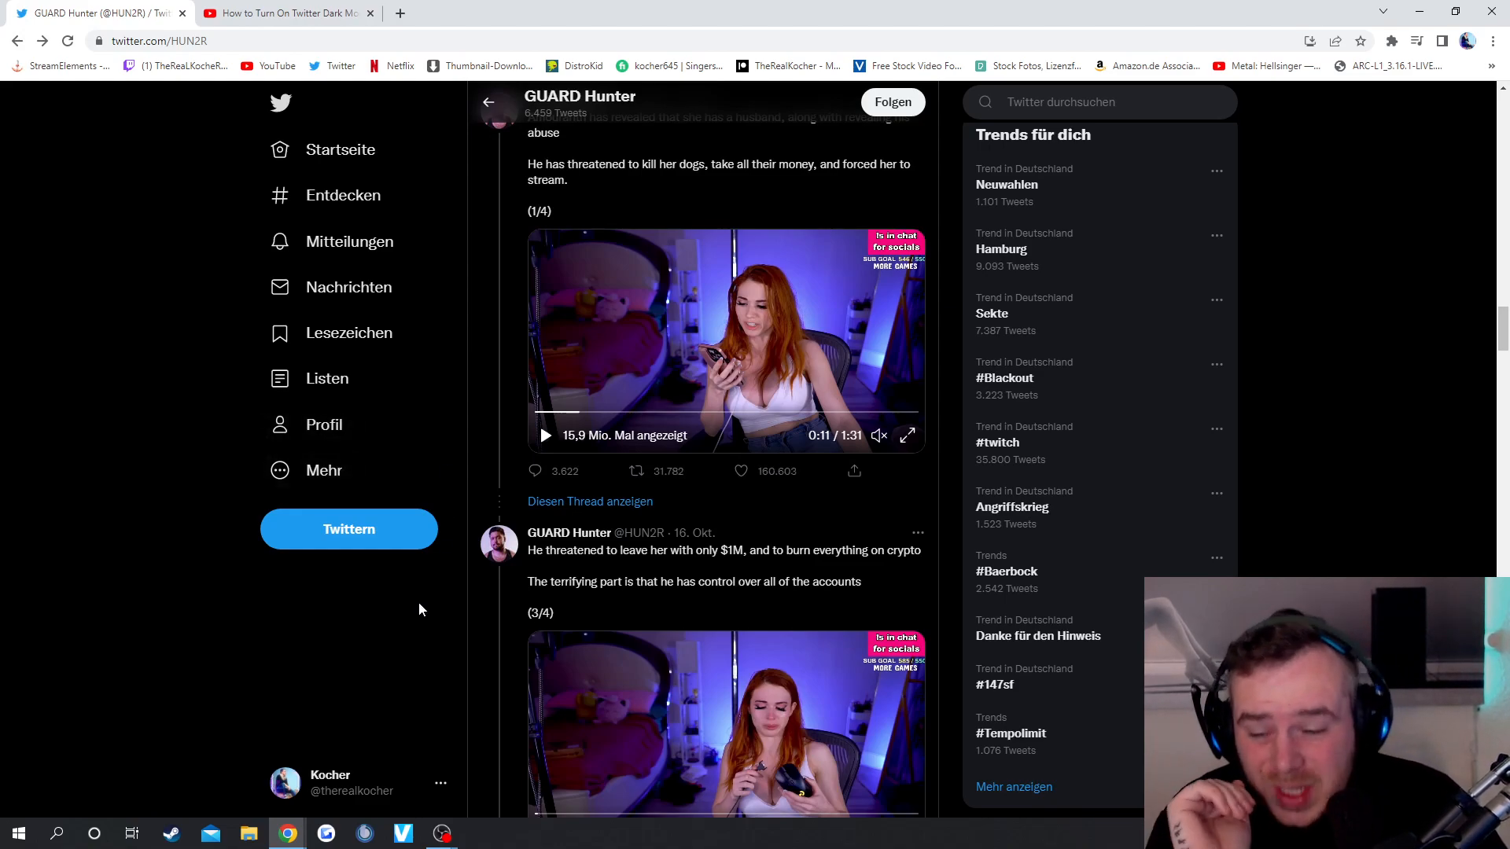
scroll("down", 3)
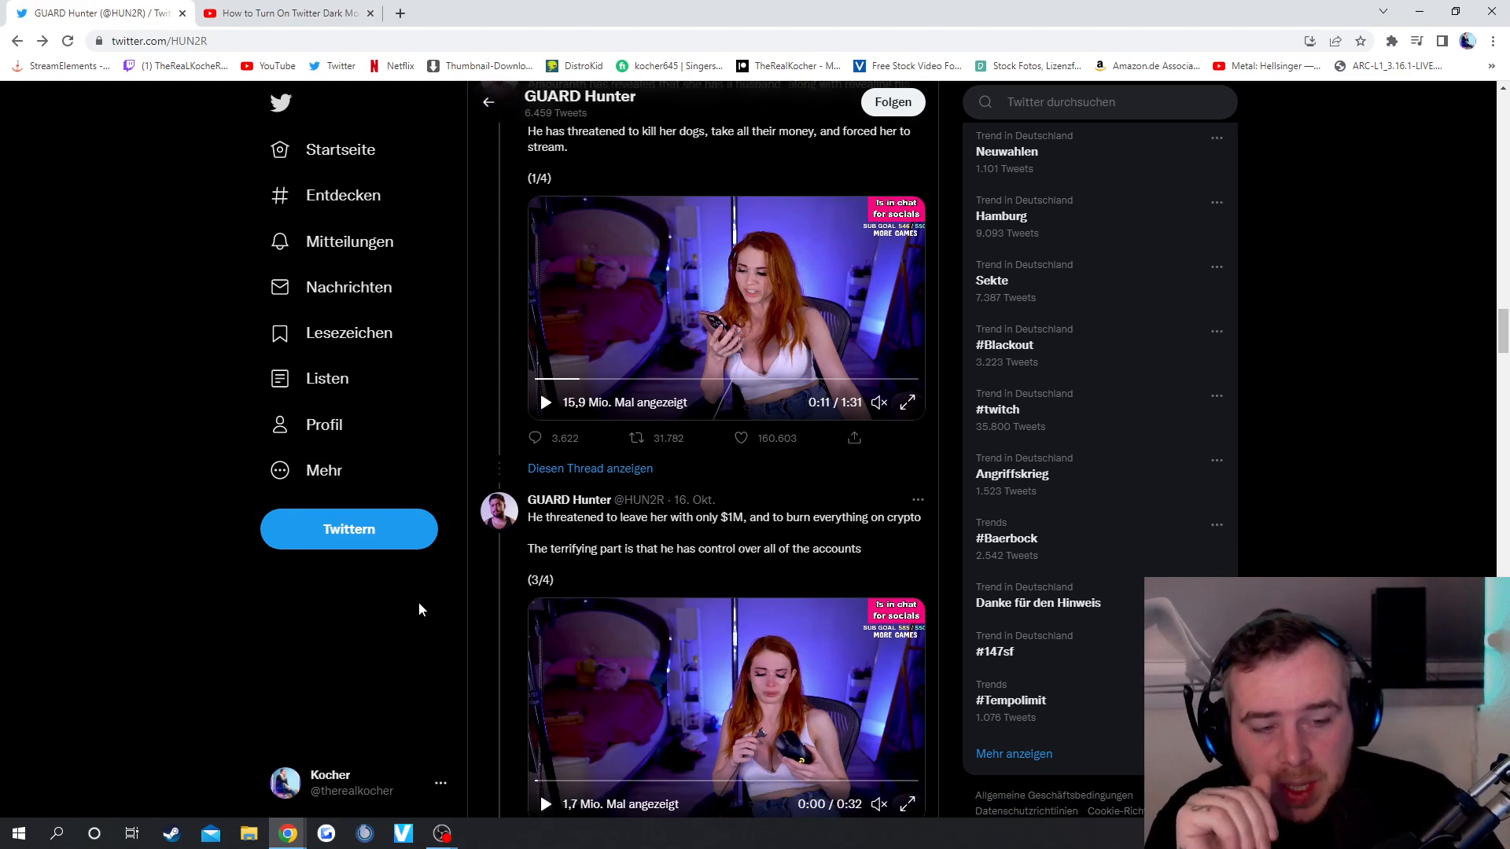
scroll("down", 3)
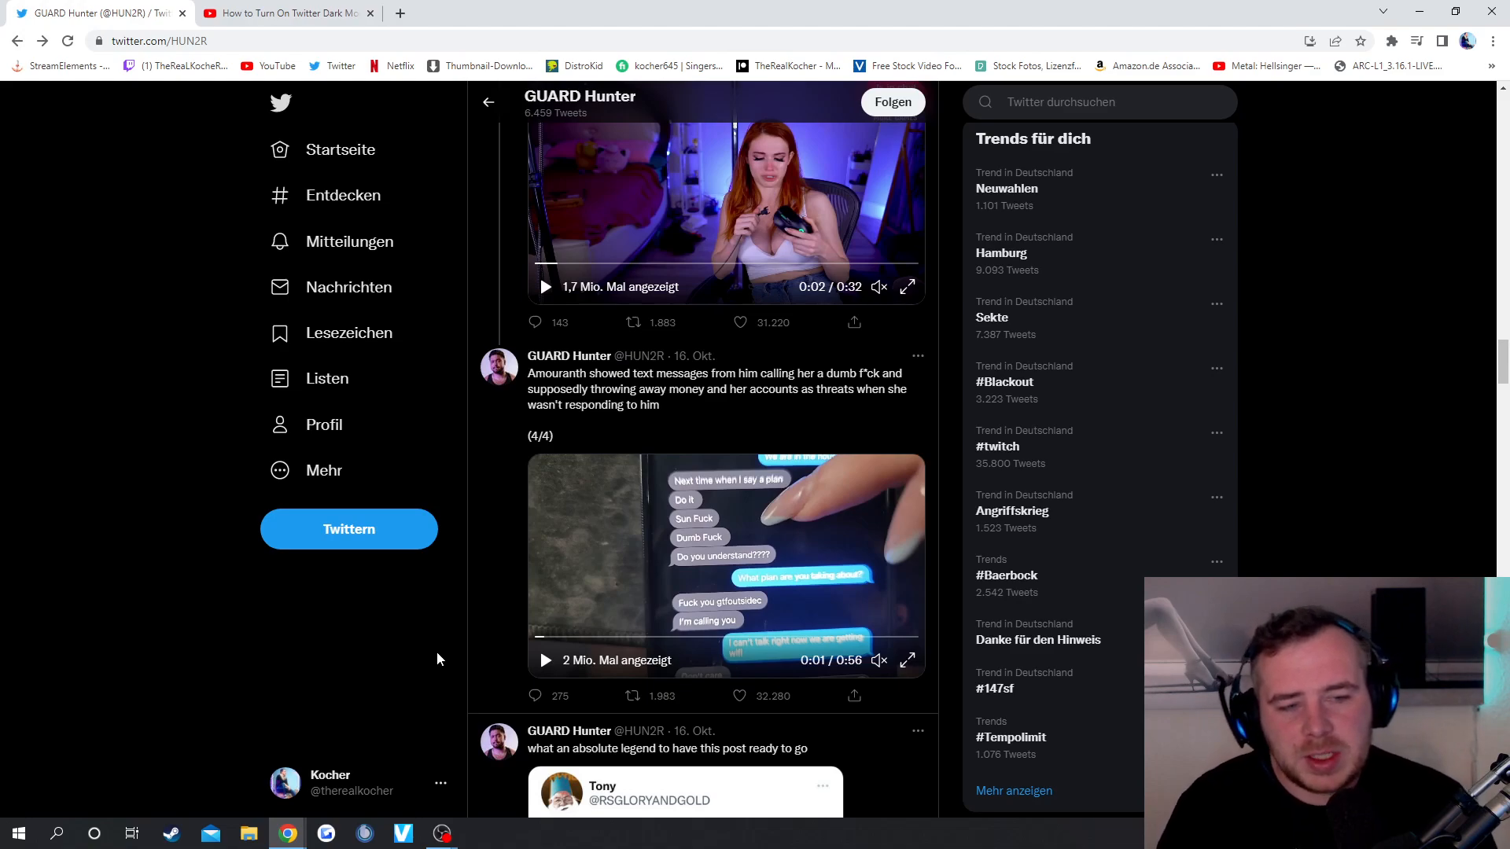
mouse_move(445, 651)
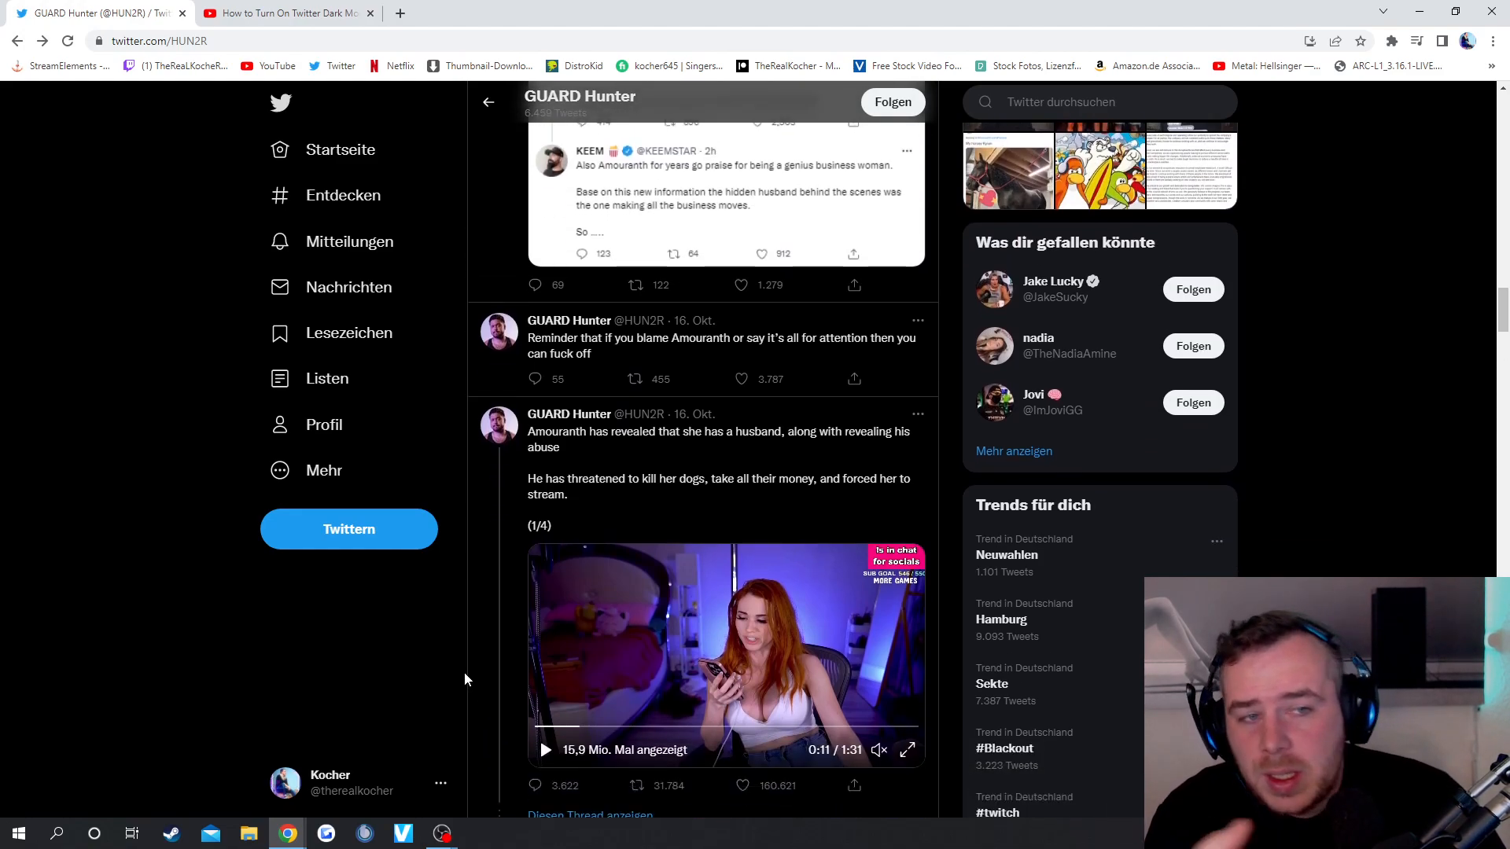
scroll("down", 3)
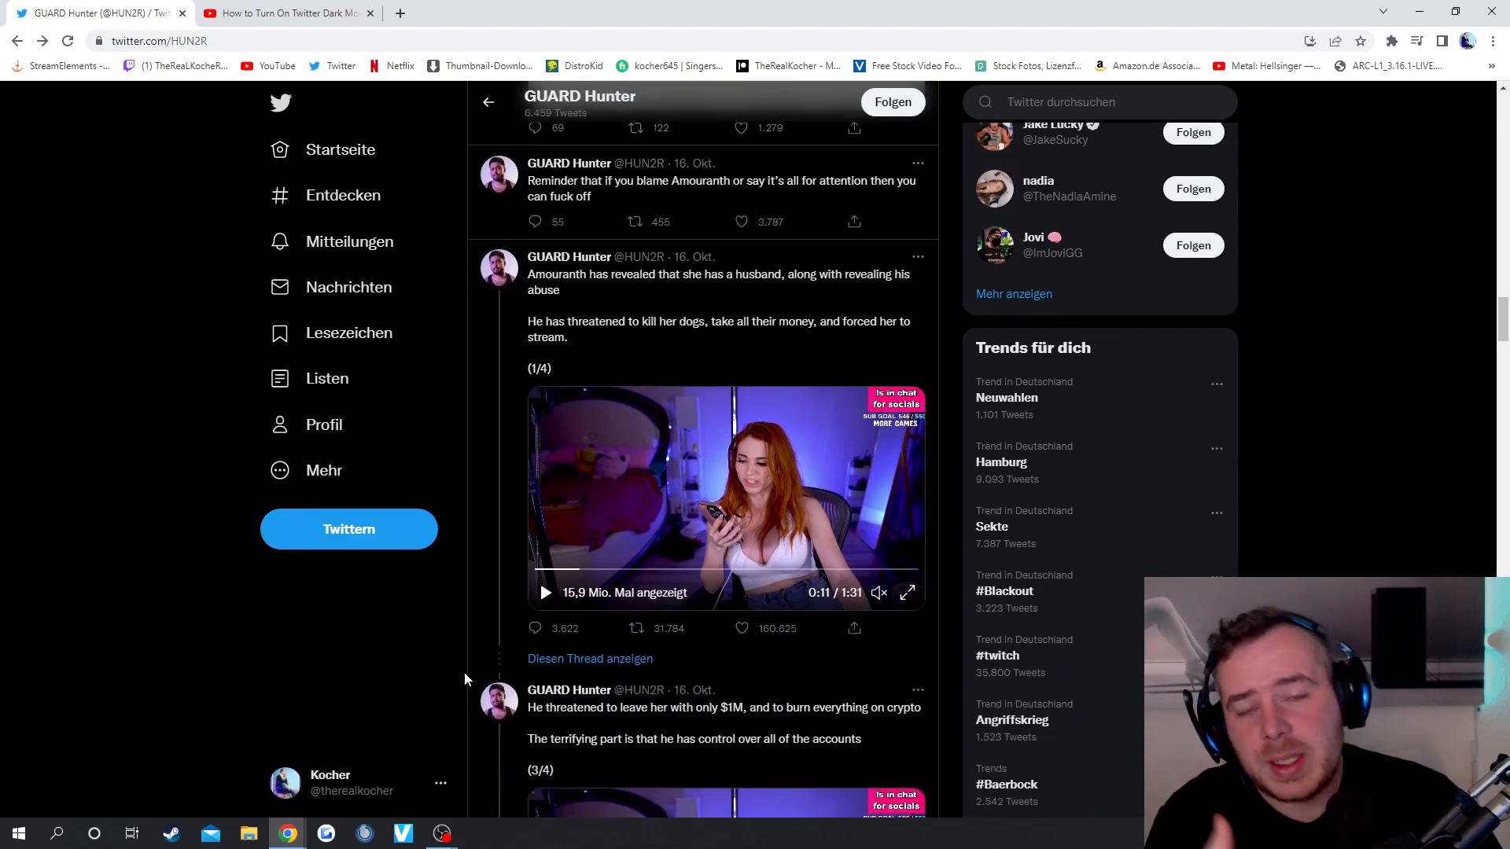
left_click(741, 128)
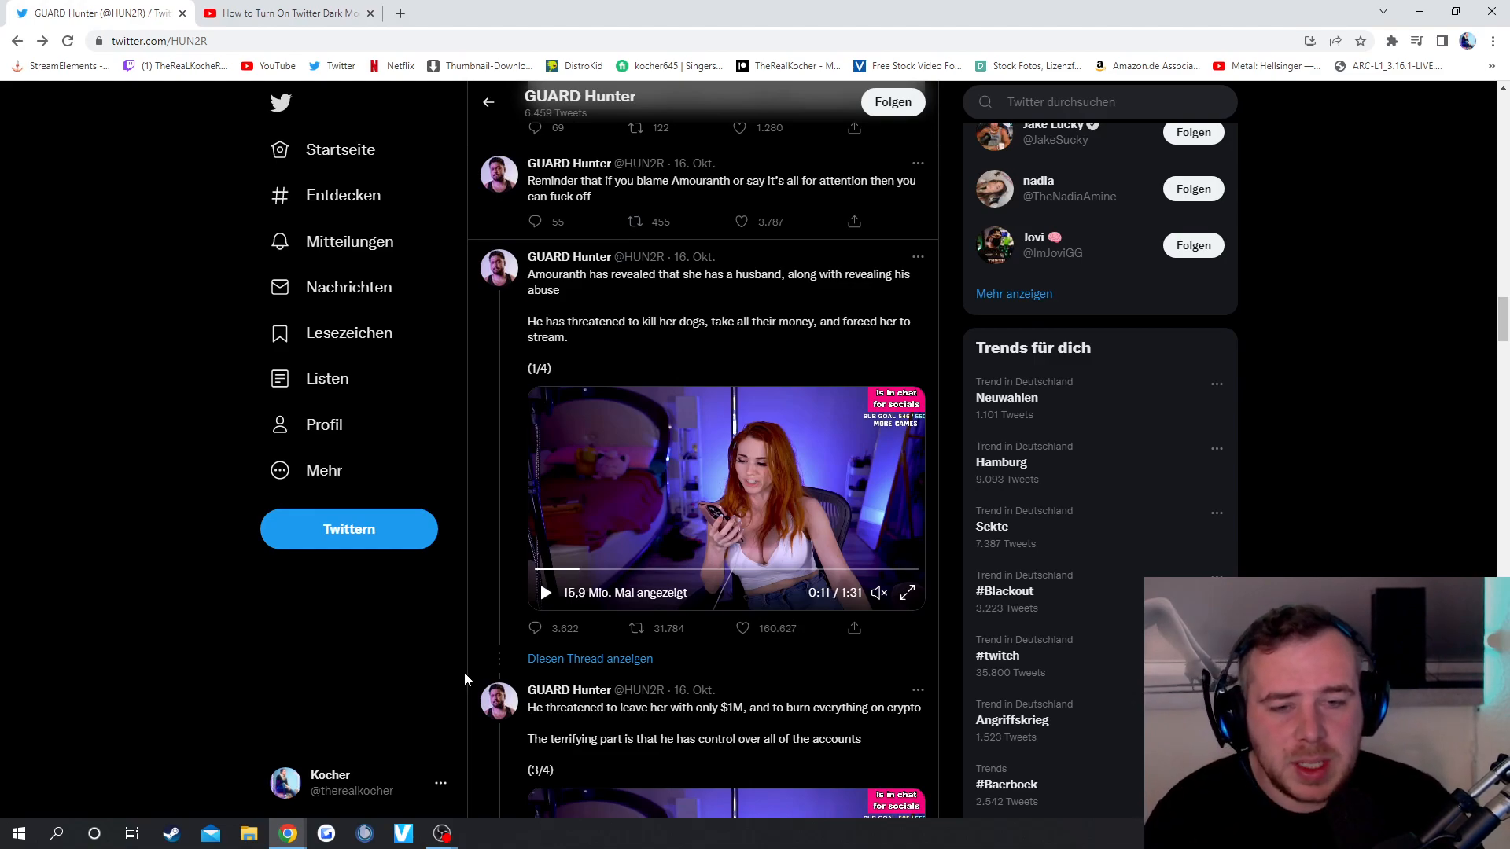
mouse_move(439, 672)
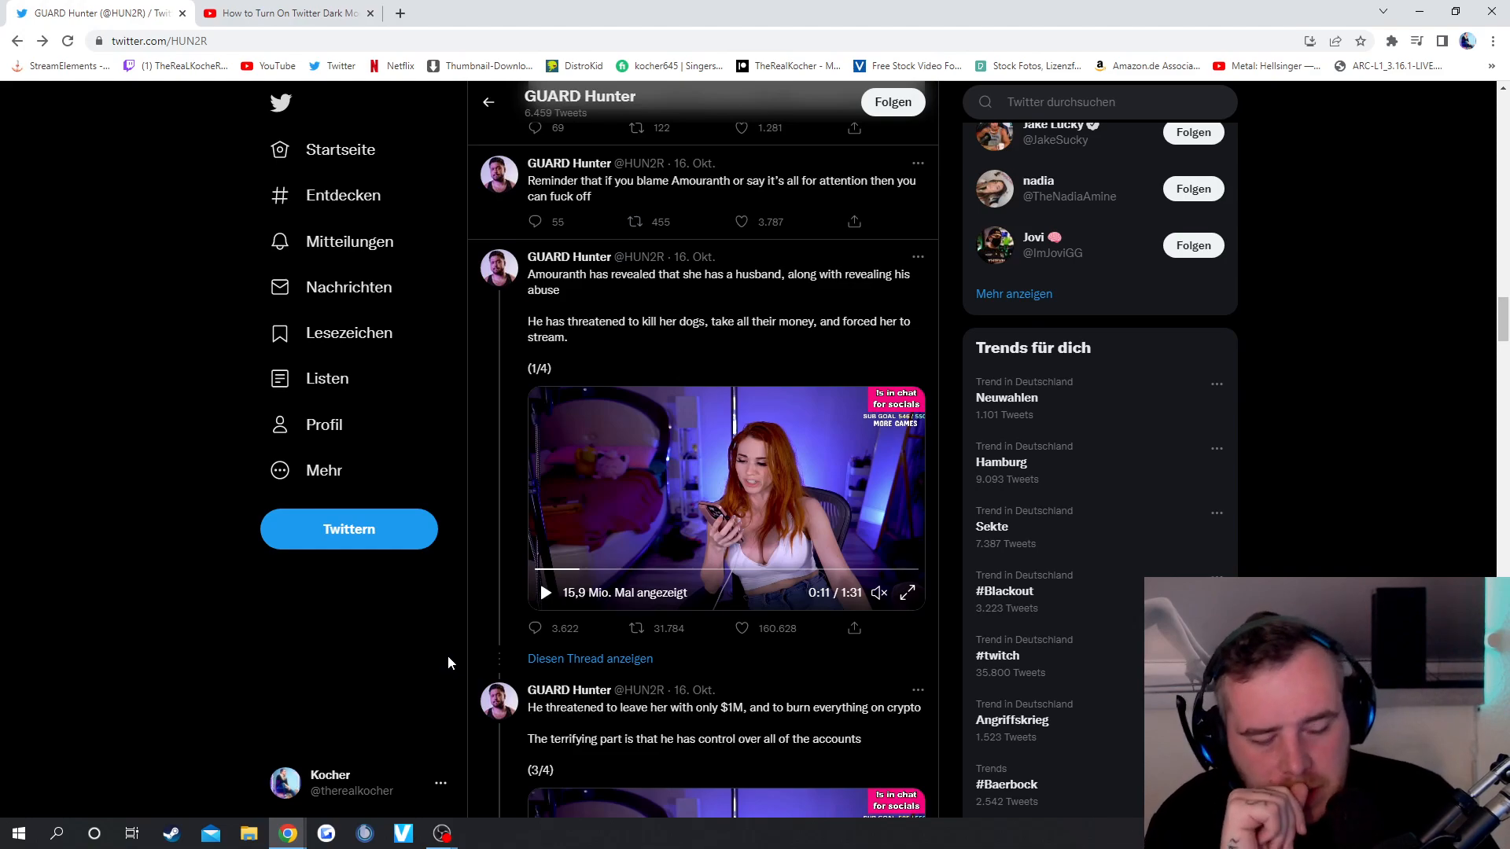
scroll("down", 3)
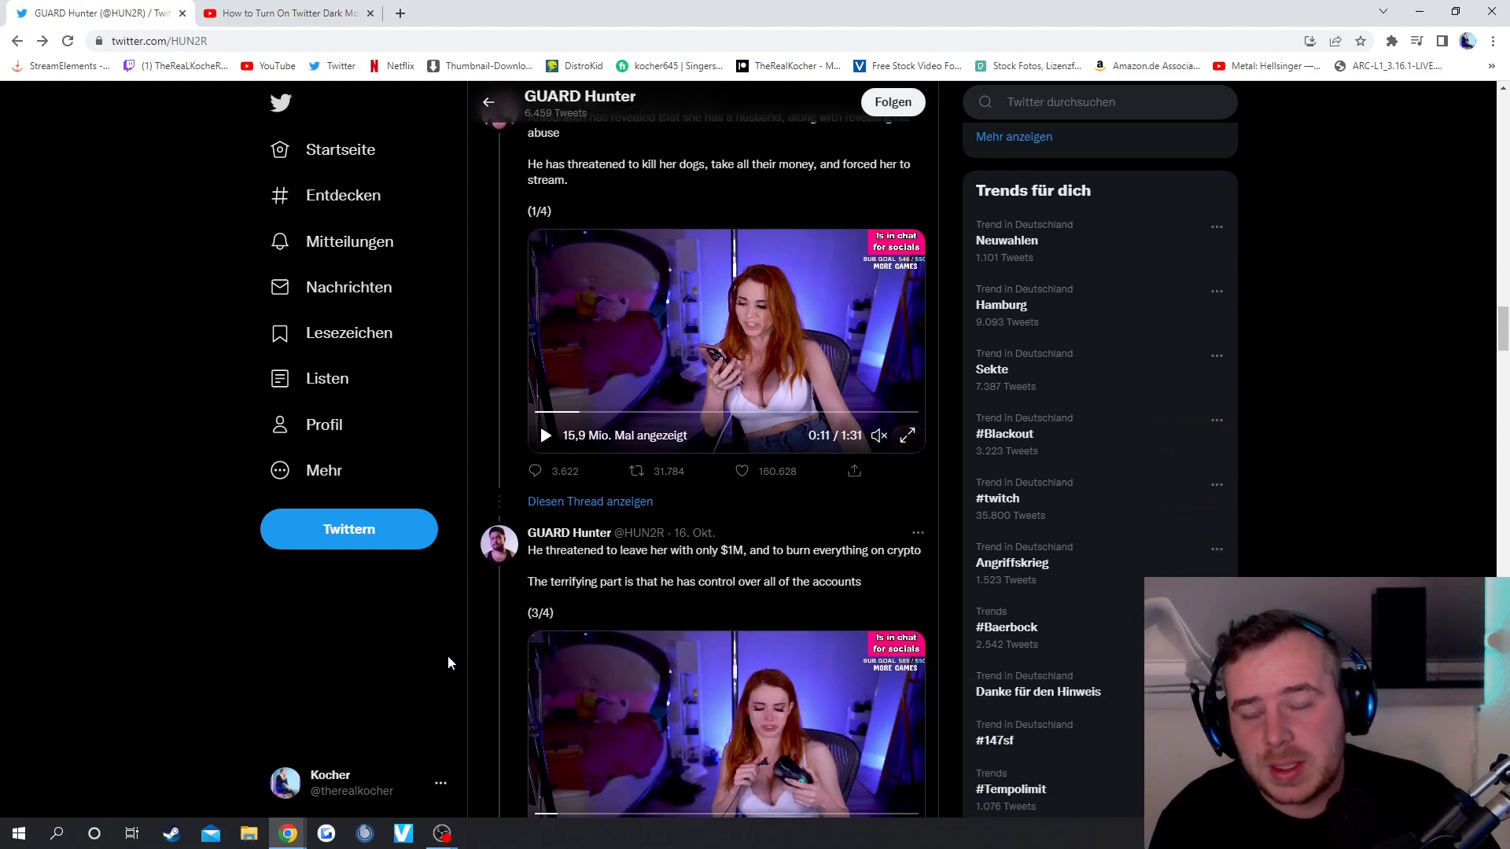
scroll("down", 3)
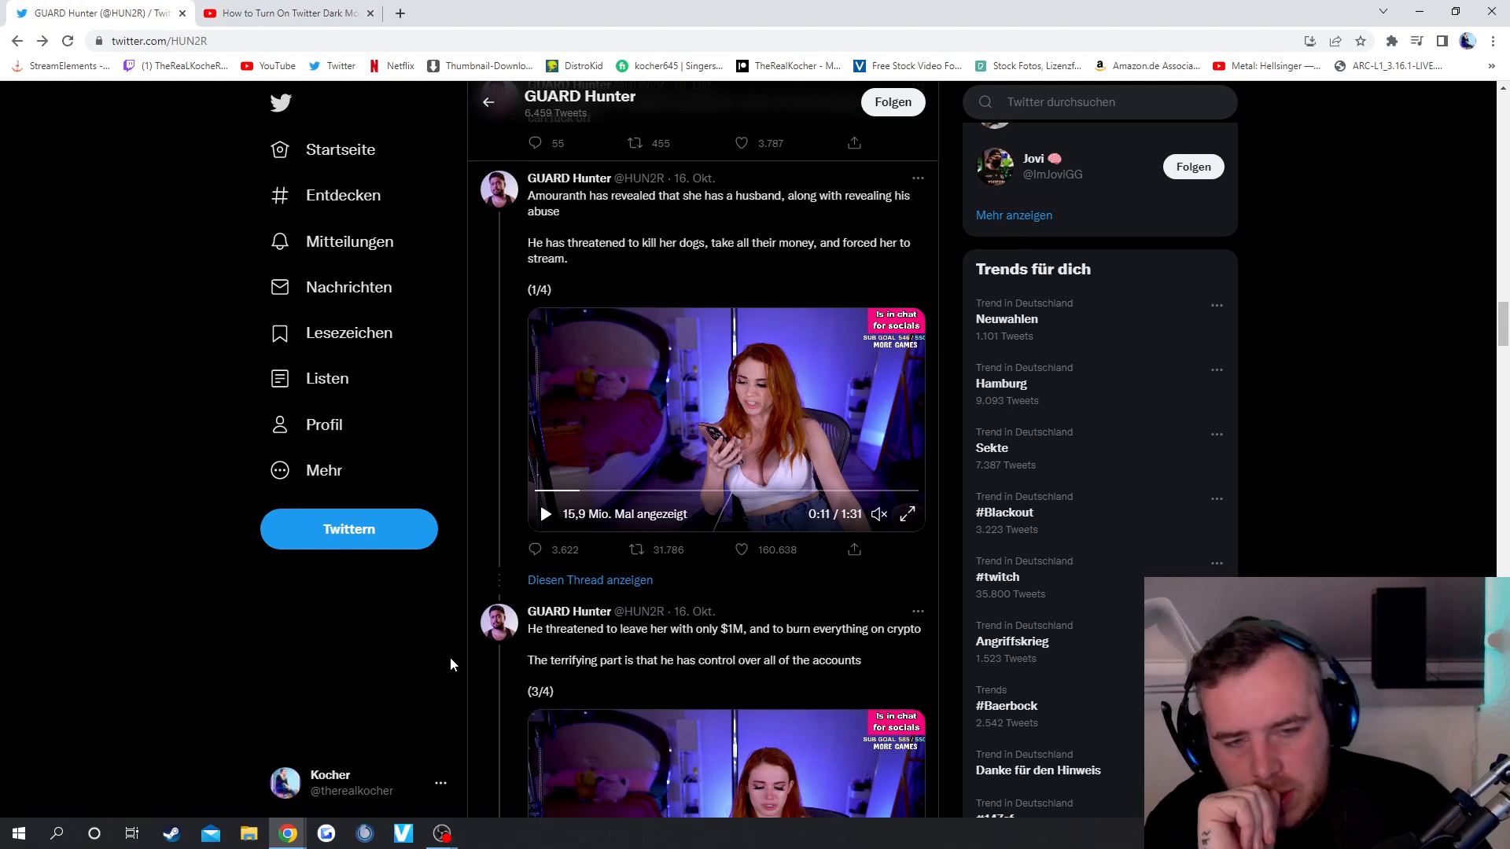
scroll("down", 3)
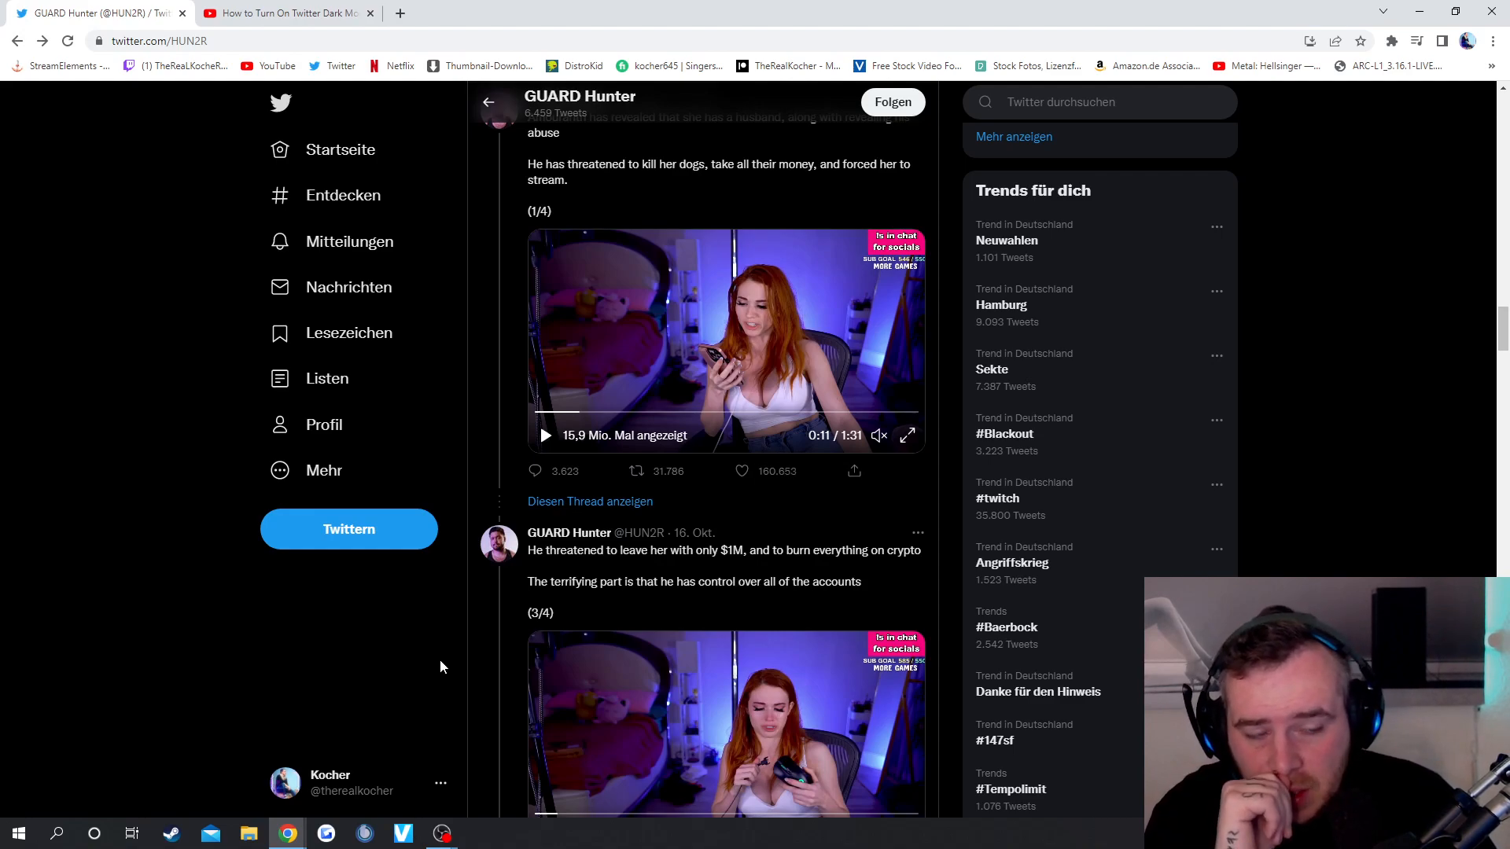
scroll("down", 3)
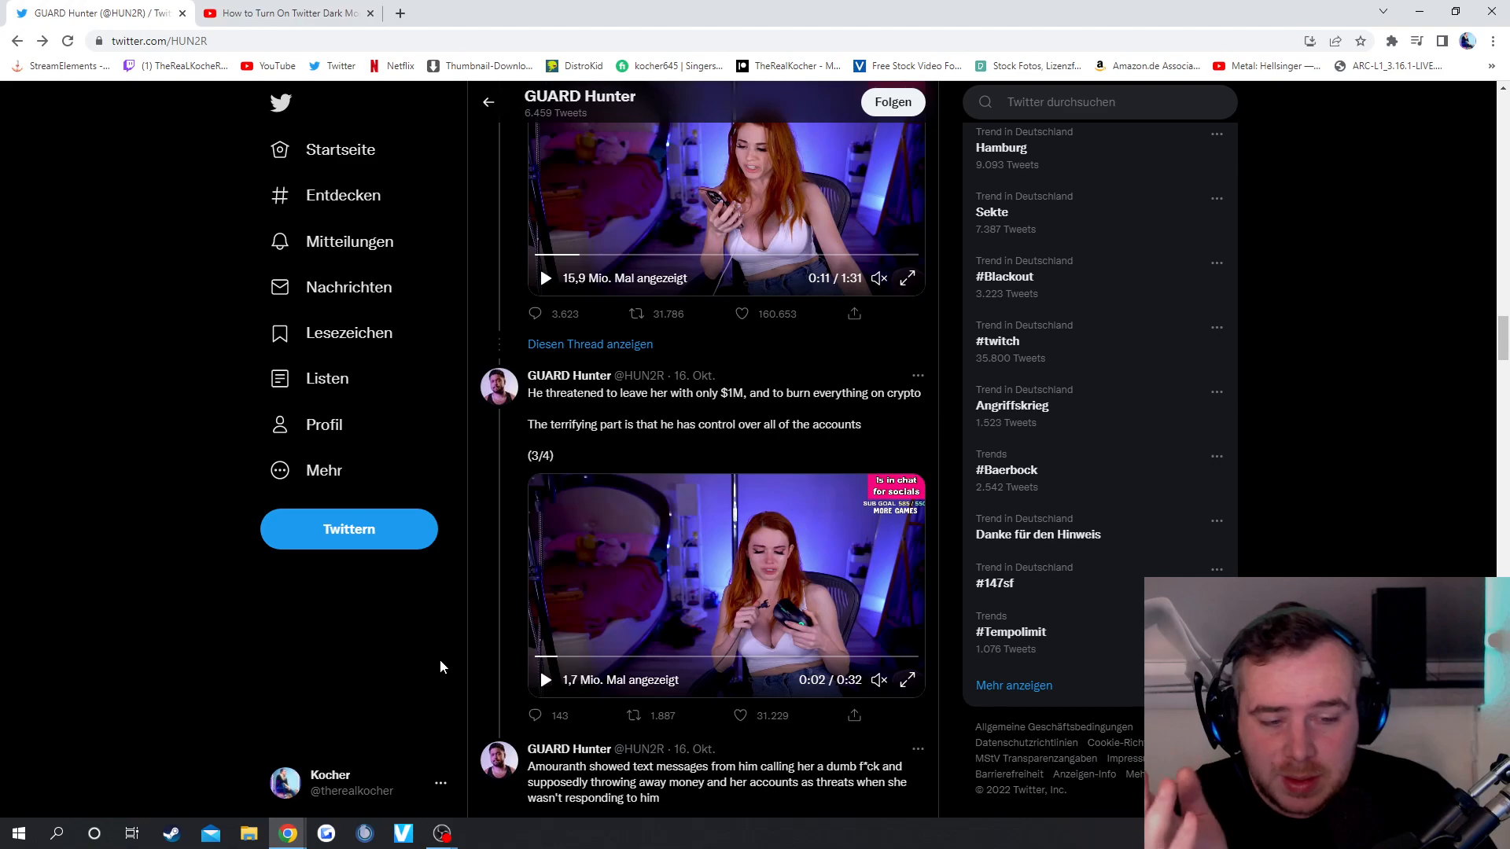
scroll("down", 3)
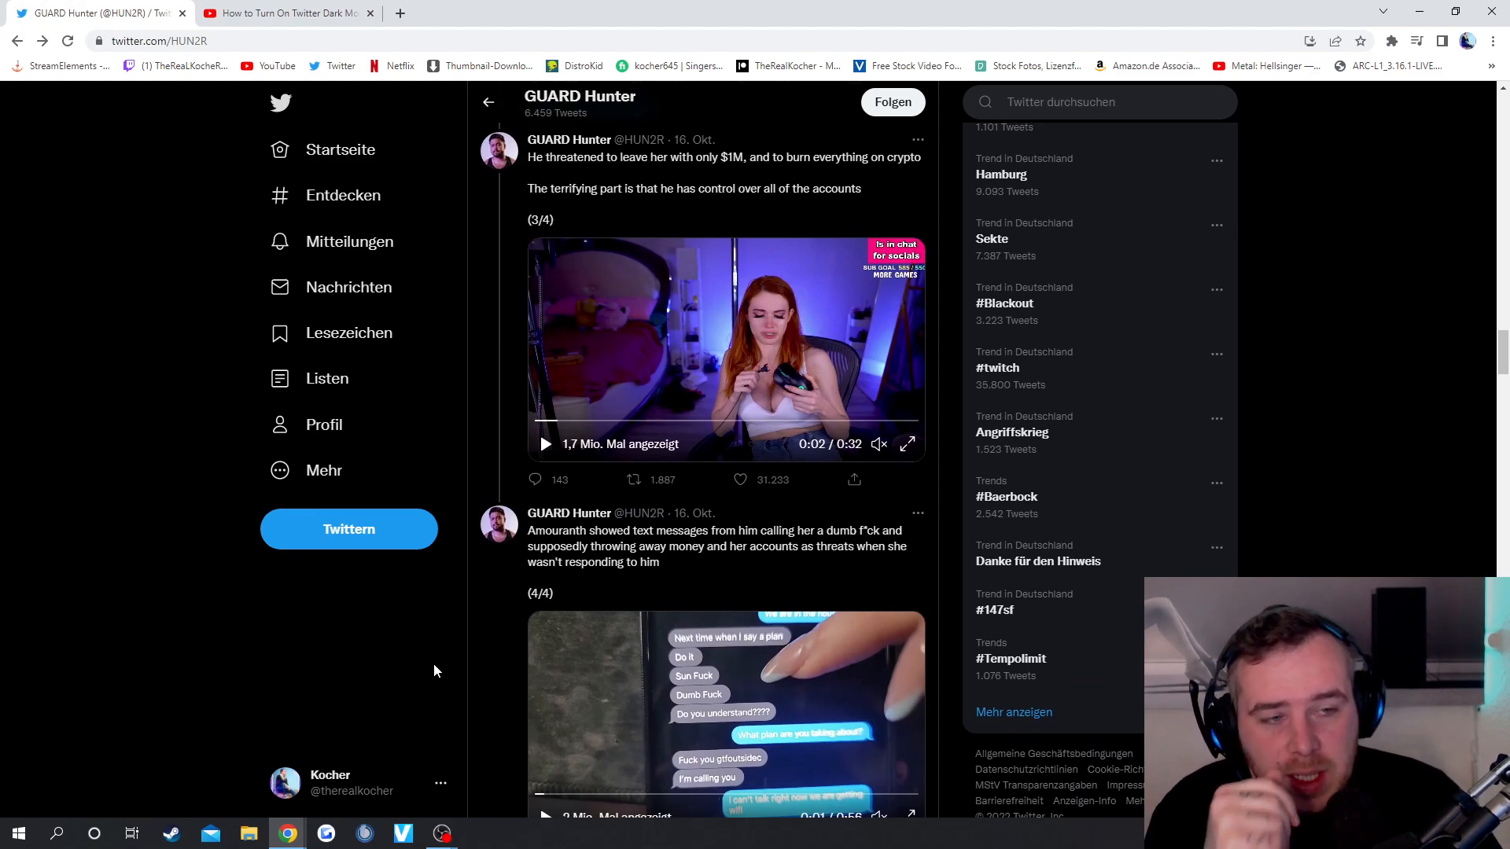
scroll("down", 3)
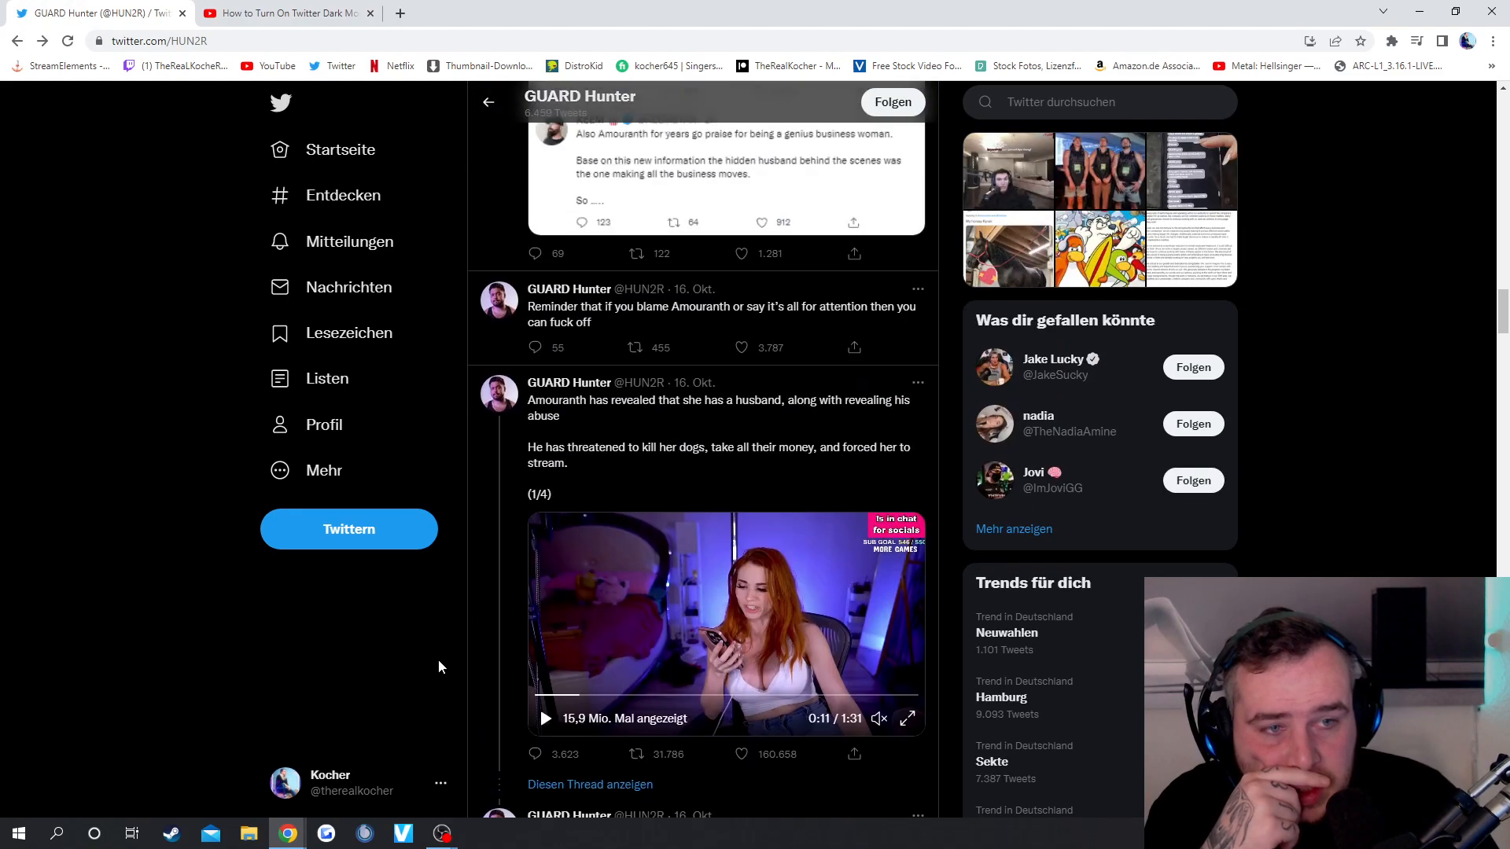
scroll("down", 3)
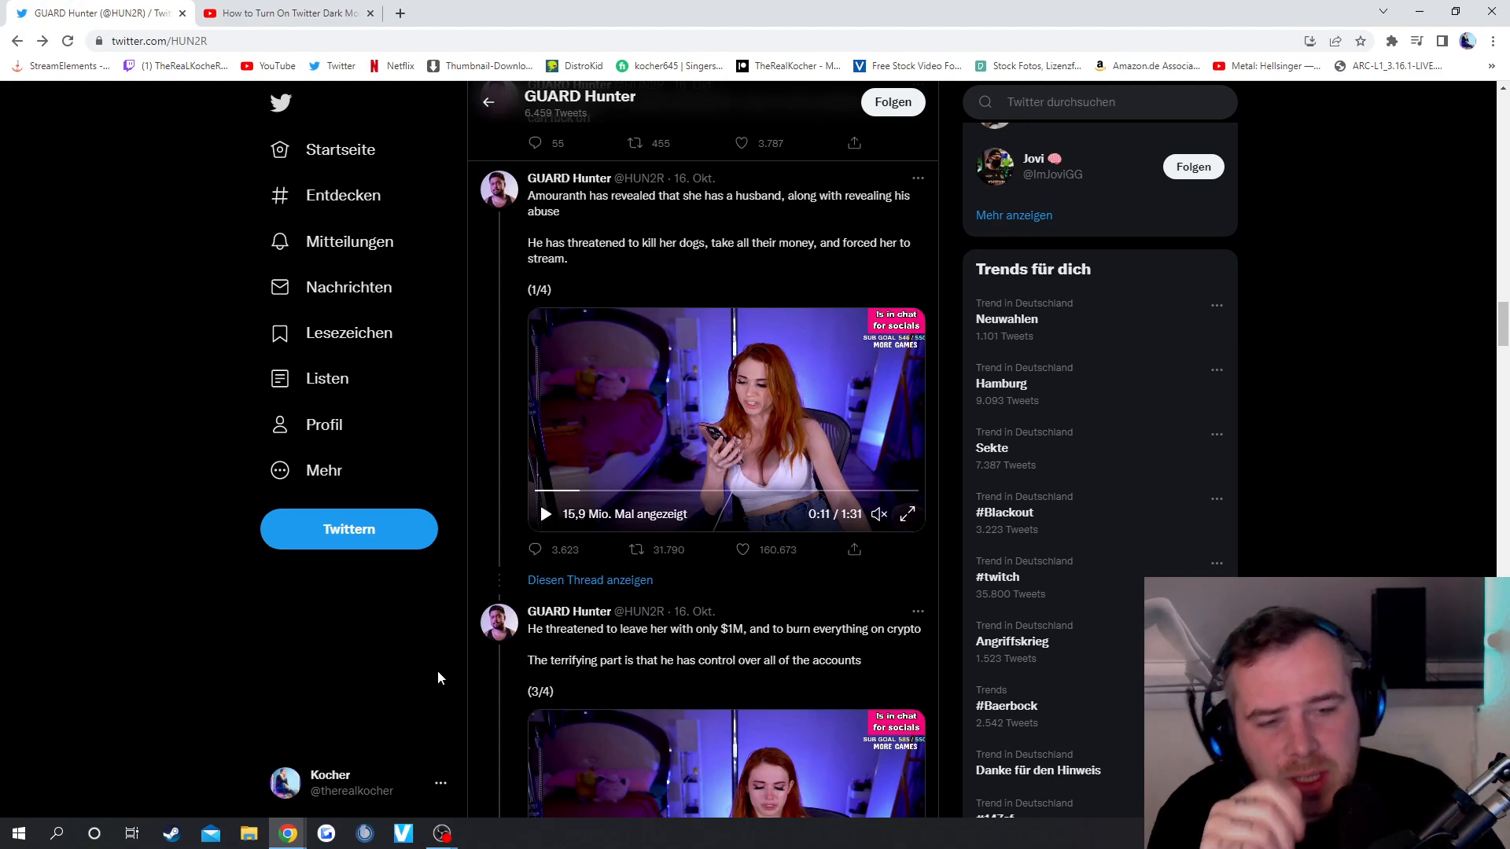
mouse_move(458, 706)
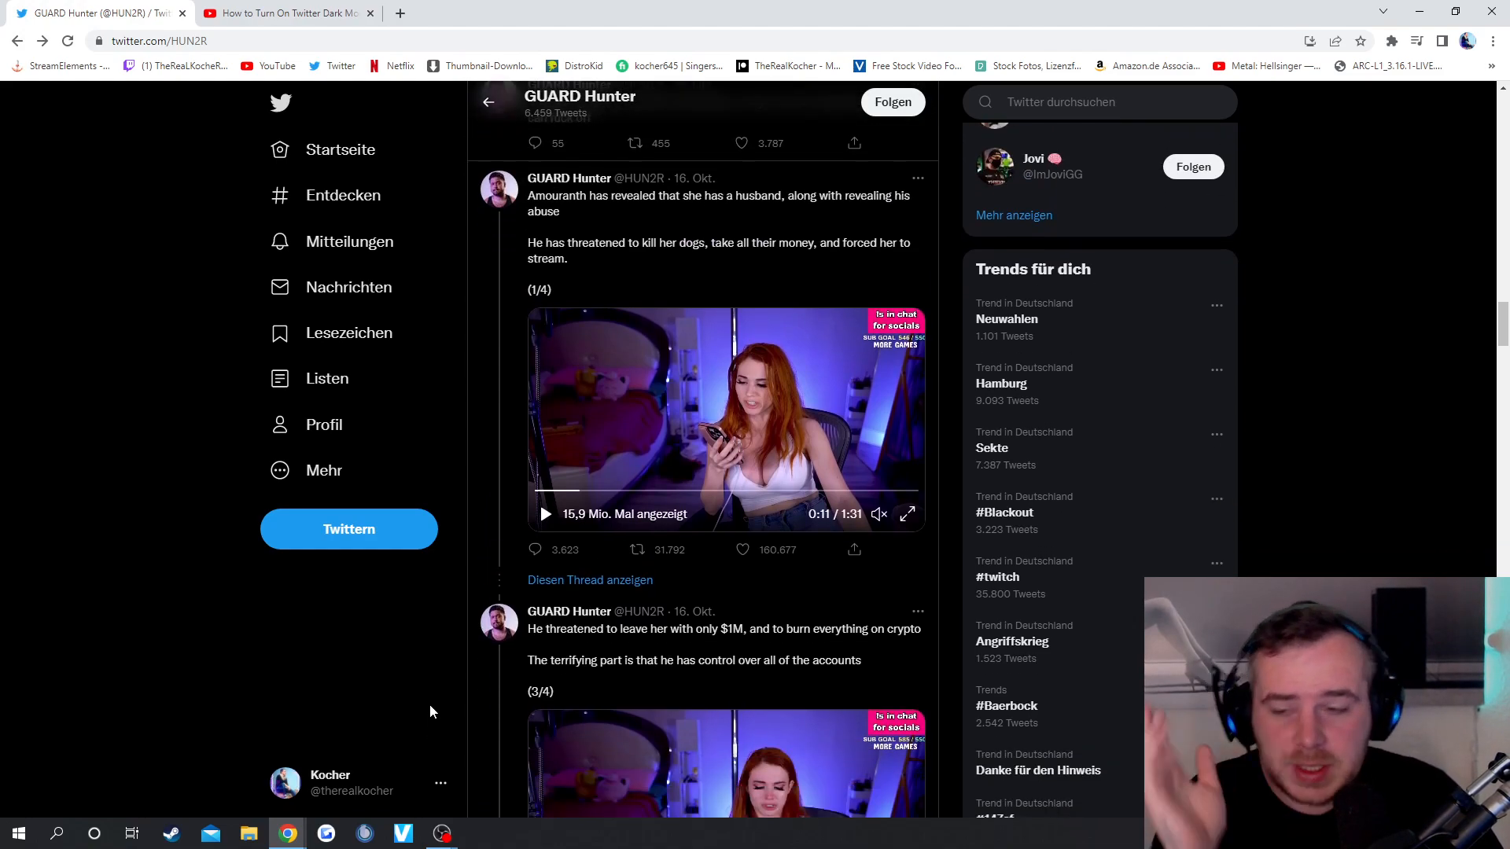
scroll("down", 3)
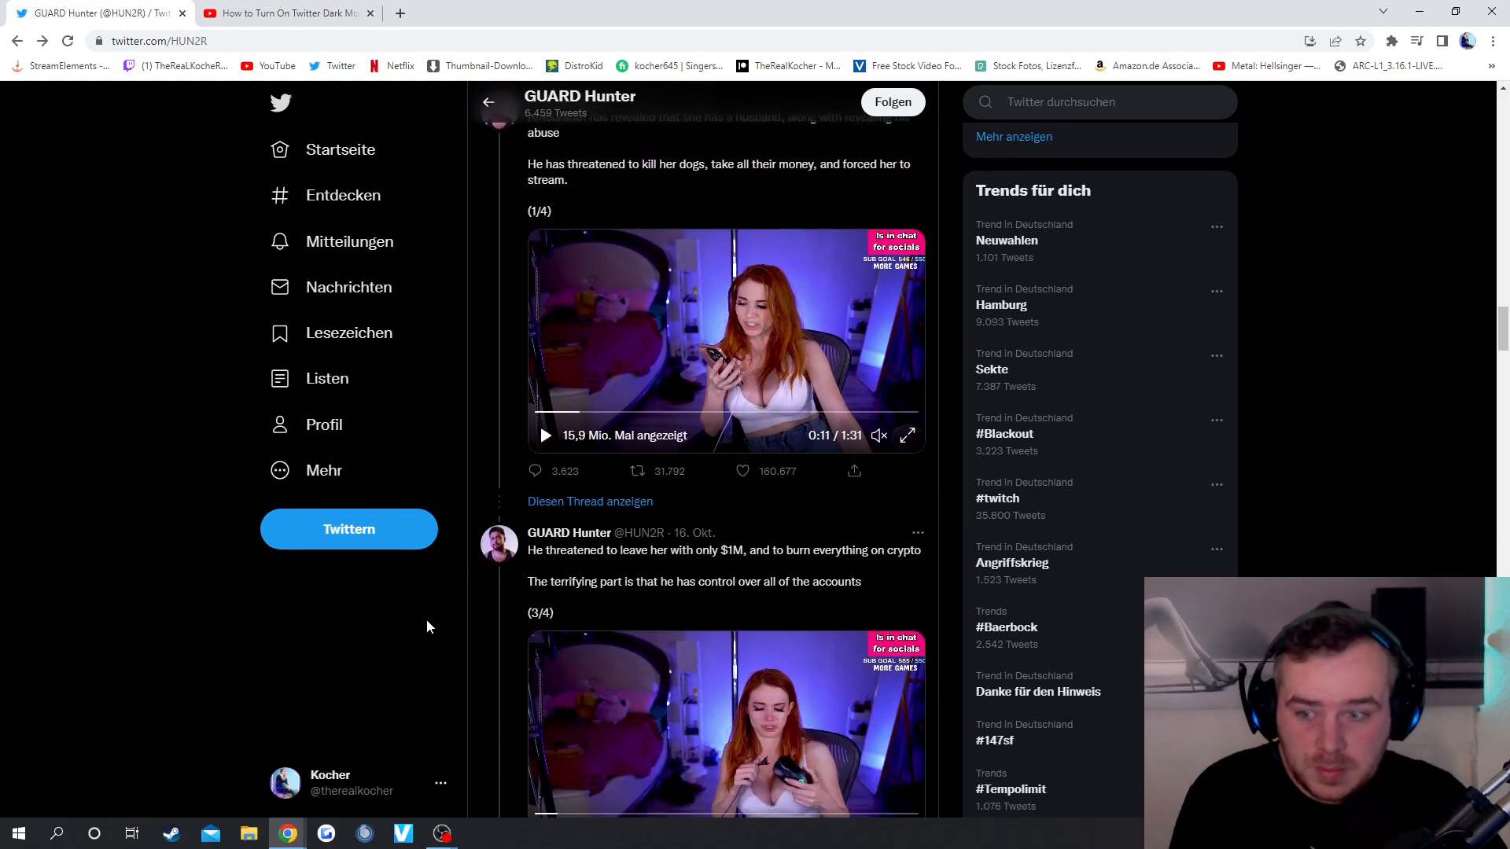
scroll("down", 3)
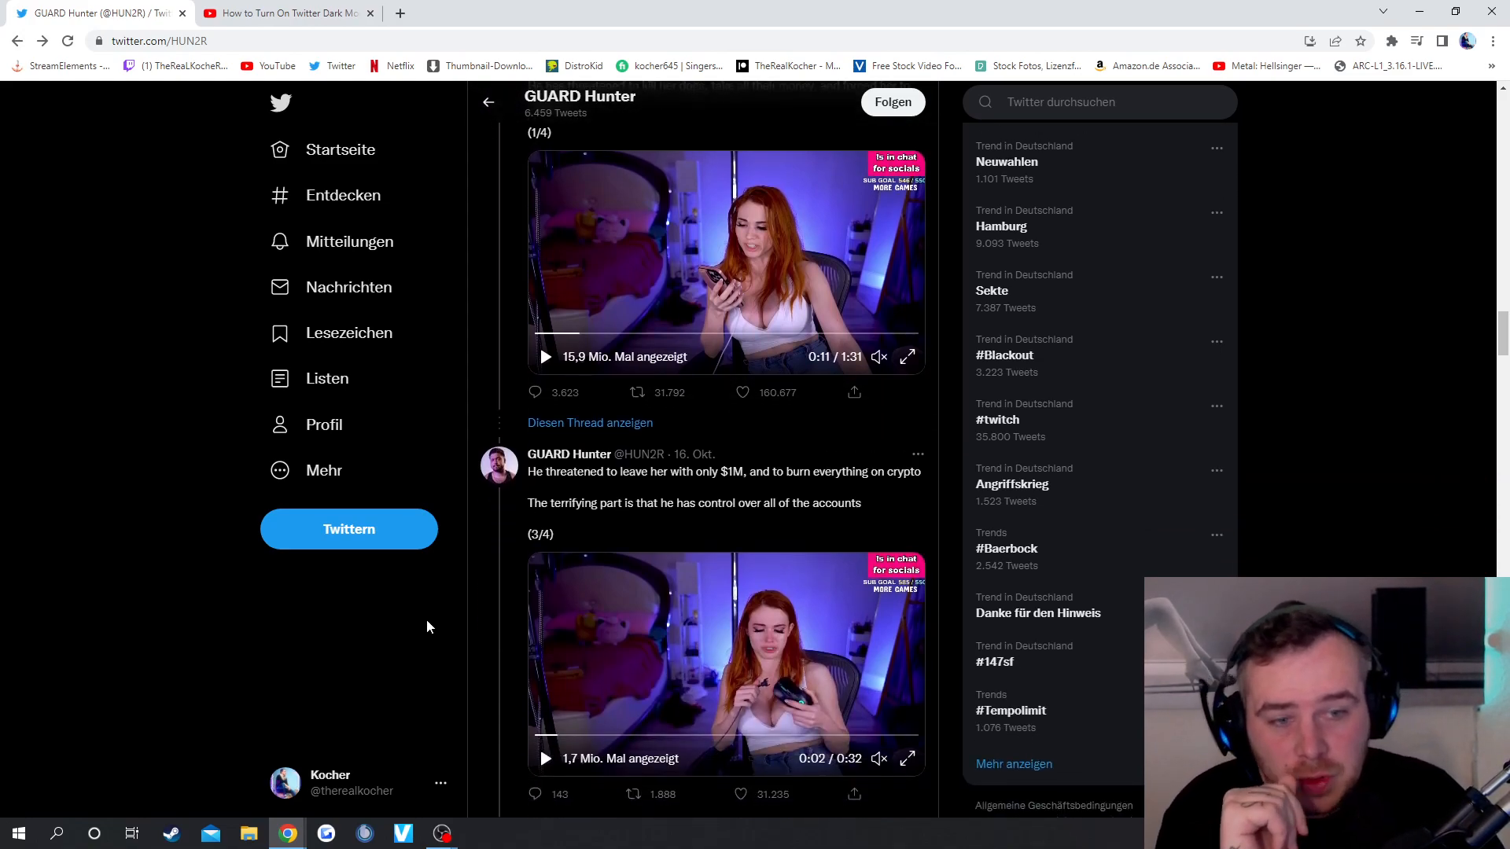